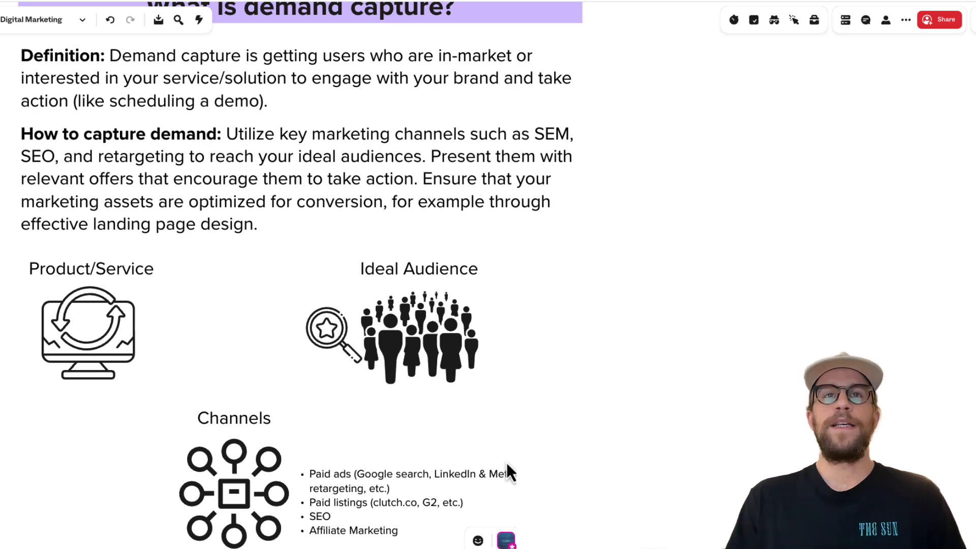
Scroll the board to reveal the Ideal Audience → Website → Convert flow.
scroll(down, 3)
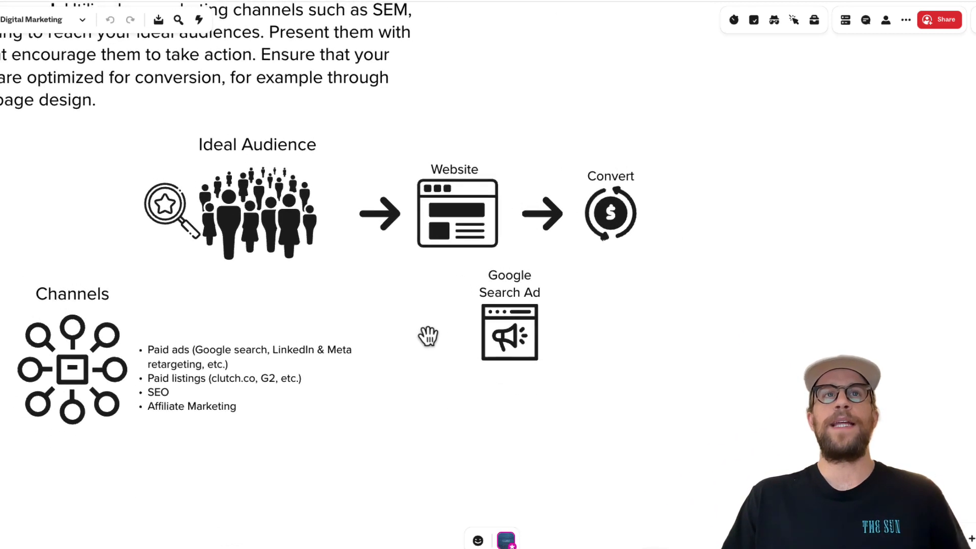
Reposition the Google Search Ad icon beside Ideal Audience, under the arrow to Website.
click(257, 206)
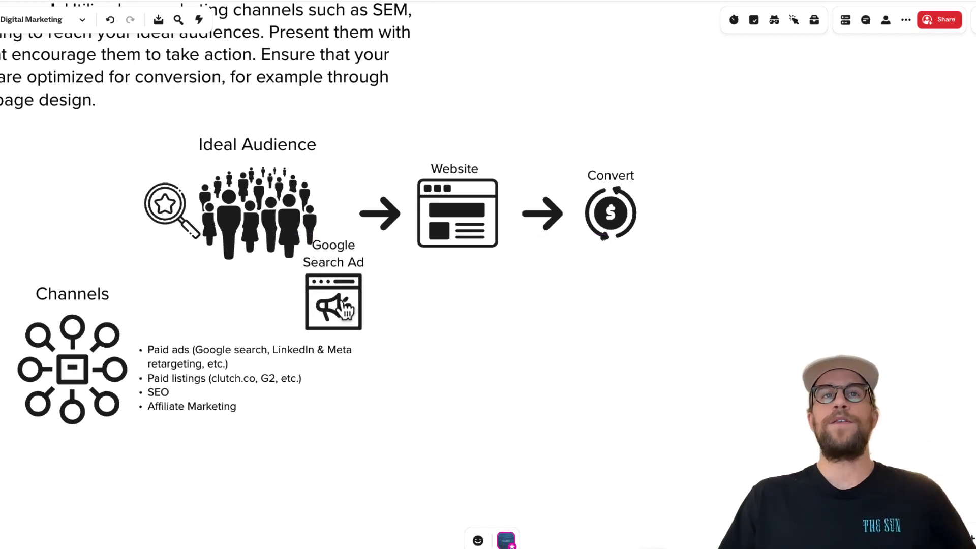
click(333, 301)
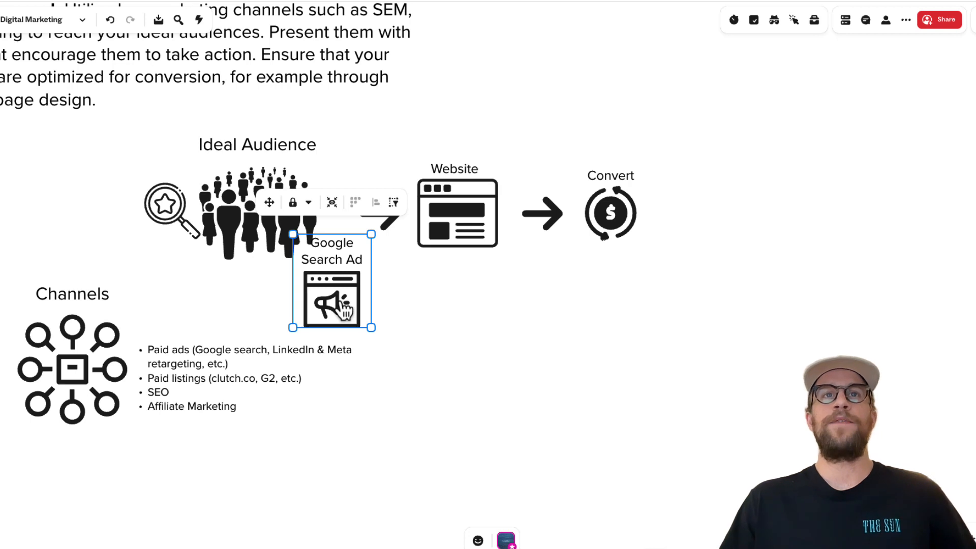
mouse_move(366, 294)
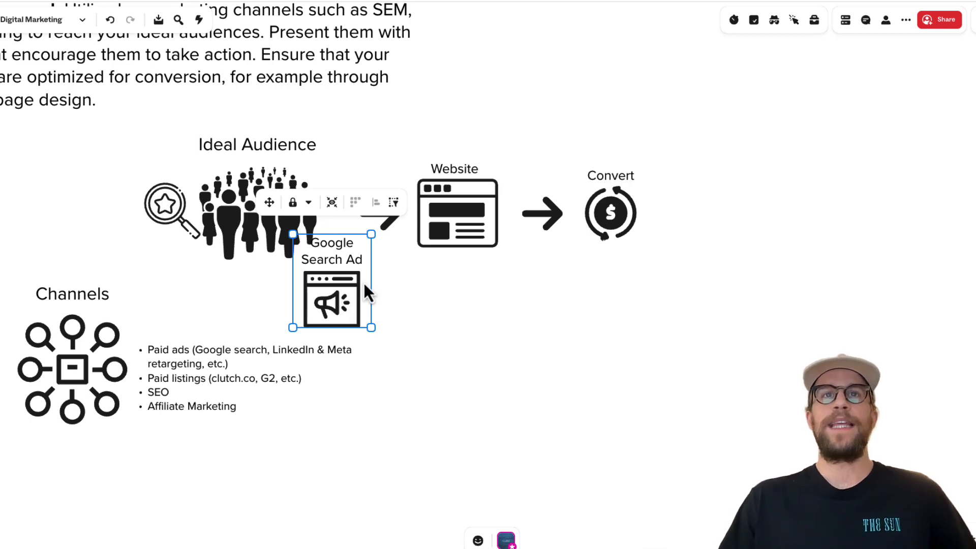